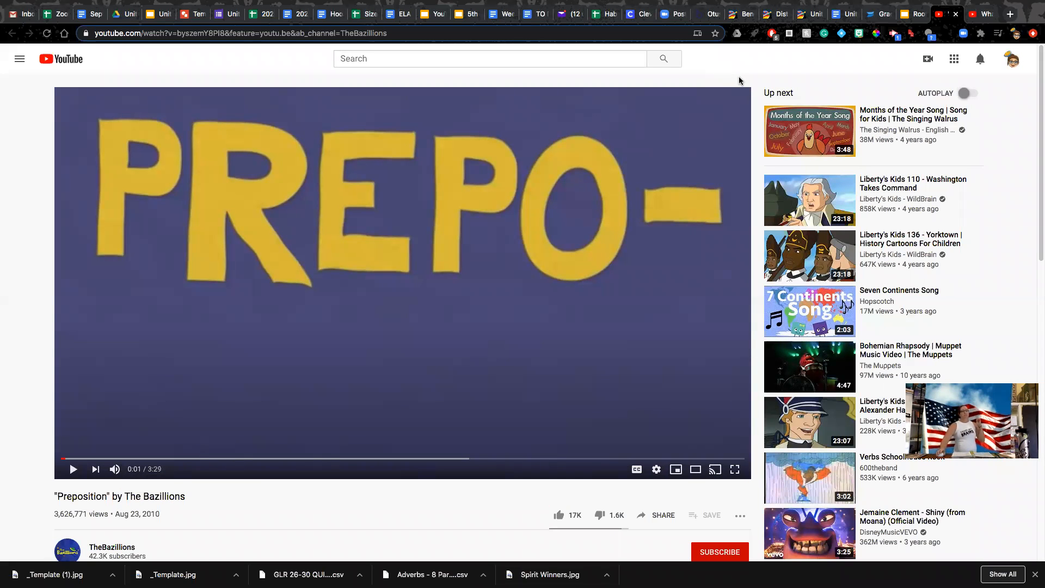
pyautogui.moveTo(719, 70)
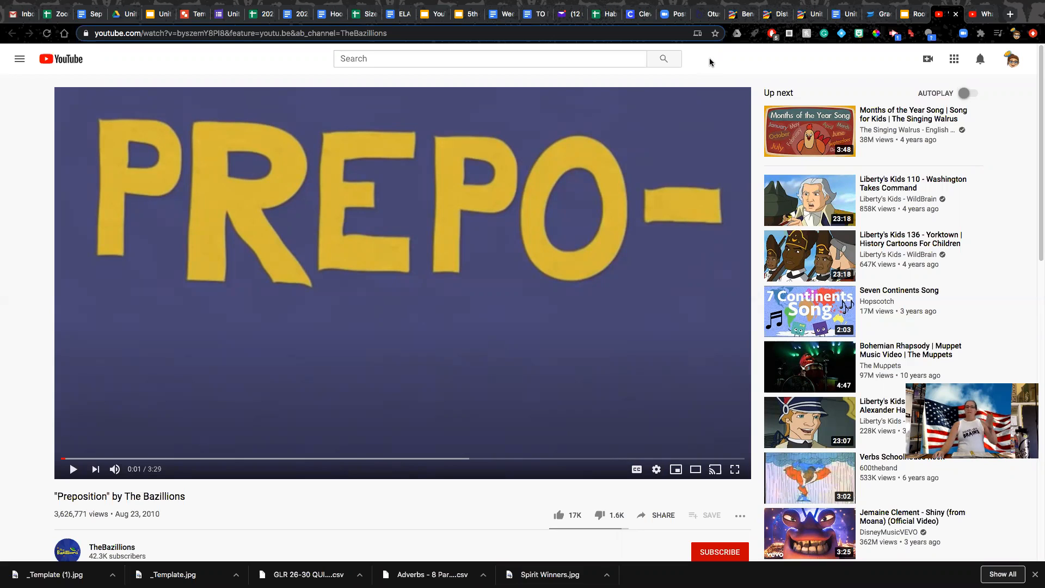
pyautogui.moveTo(700, 72)
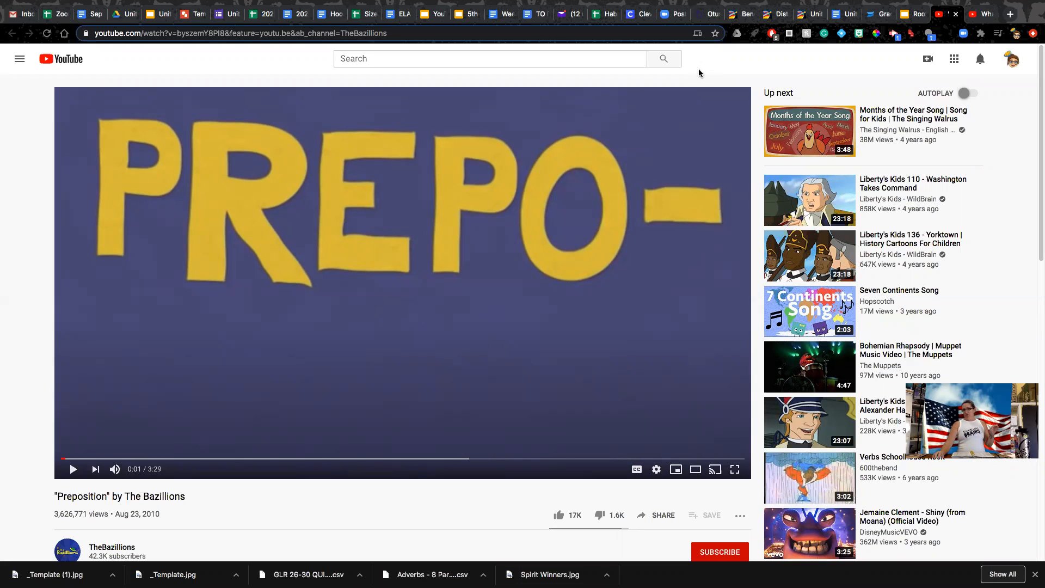
pyautogui.moveTo(345, 242)
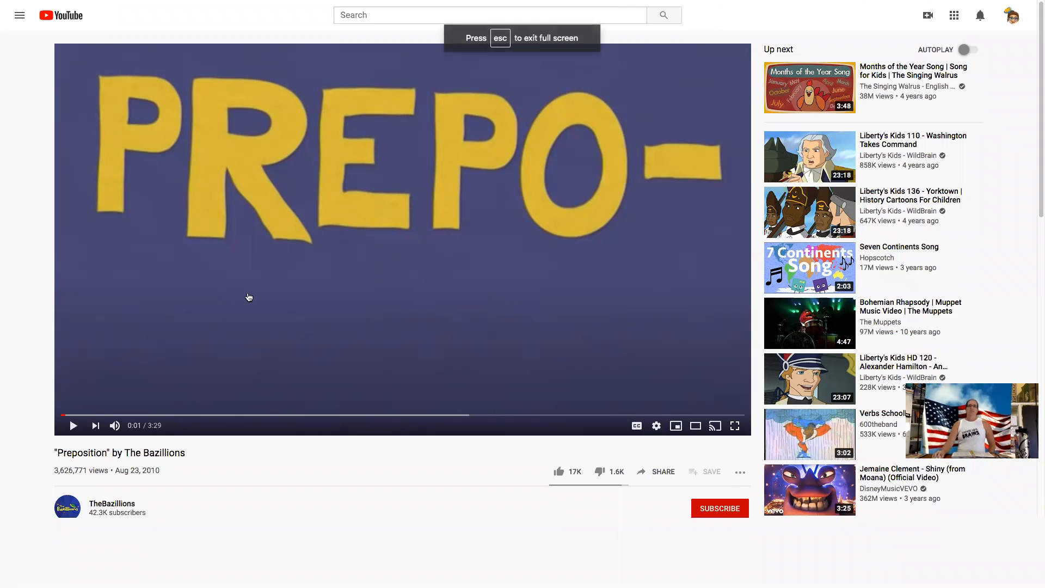
pyautogui.moveTo(178, 310)
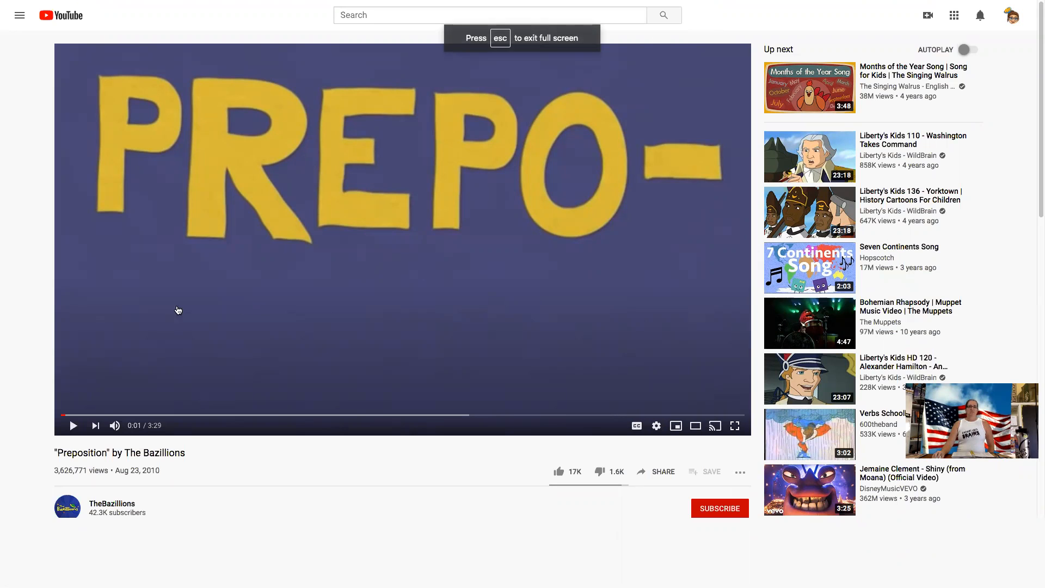
pyautogui.moveTo(207, 333)
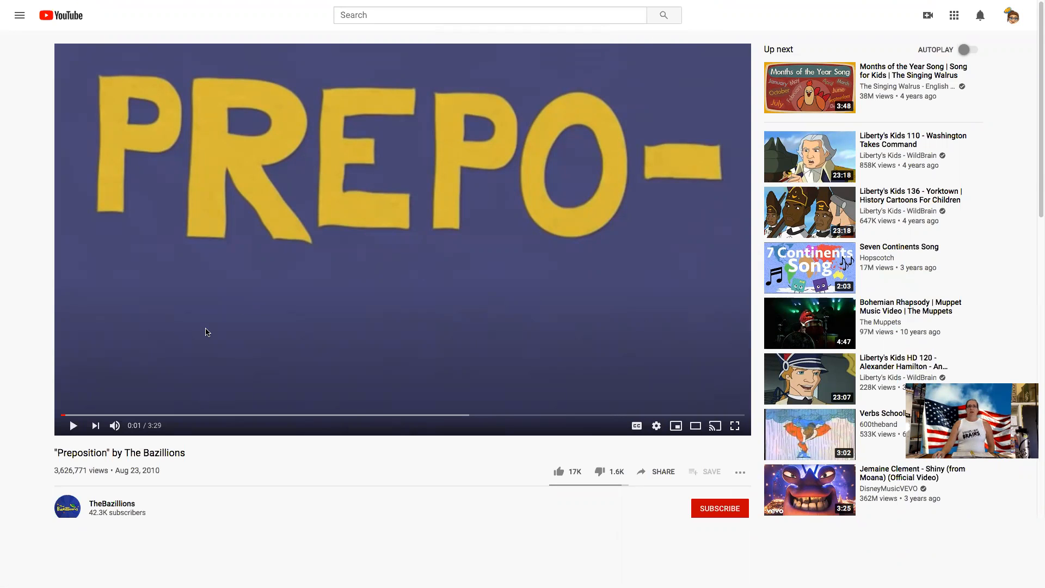
# - Make The Bazillions' Preposition video fill the screen
pyautogui.click(733, 426)
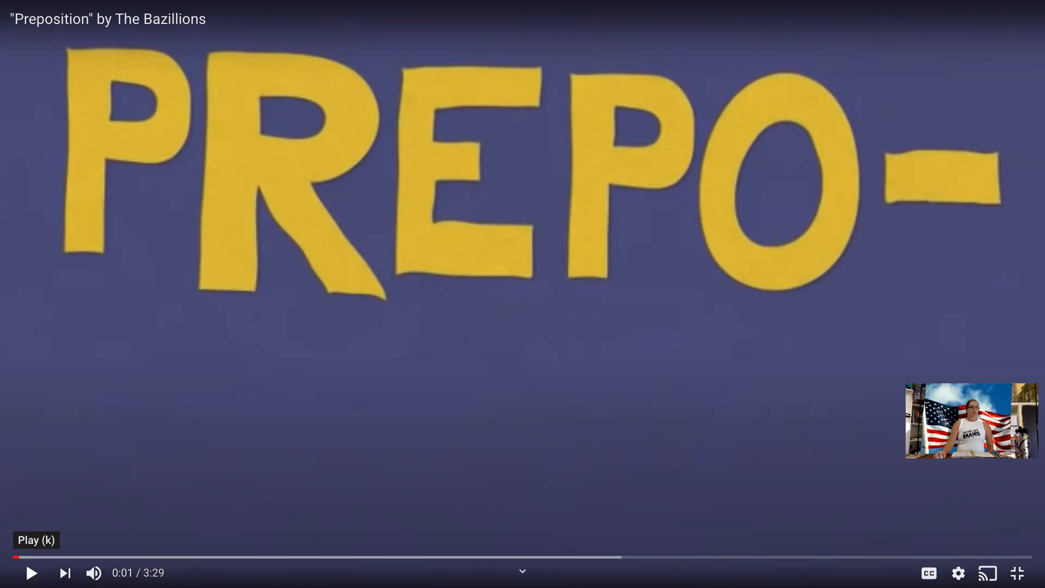
# - Play the Preposition video through to about 3:18 of 3:29
pyautogui.click(30, 572)
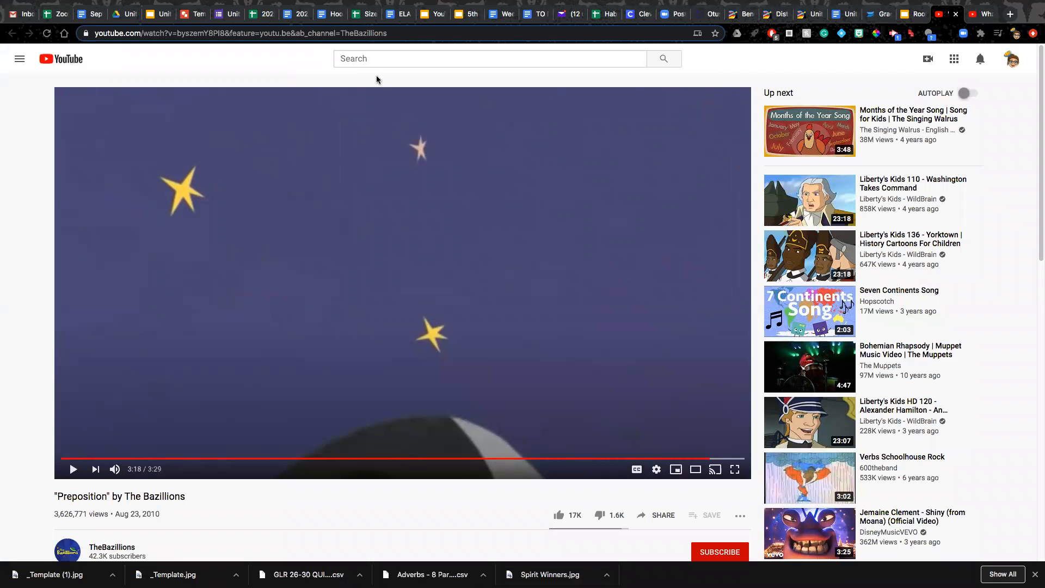
# - Search YouTube for 'prepositions schoolhouse rock' using the suggested completion
pyautogui.click(490, 58)
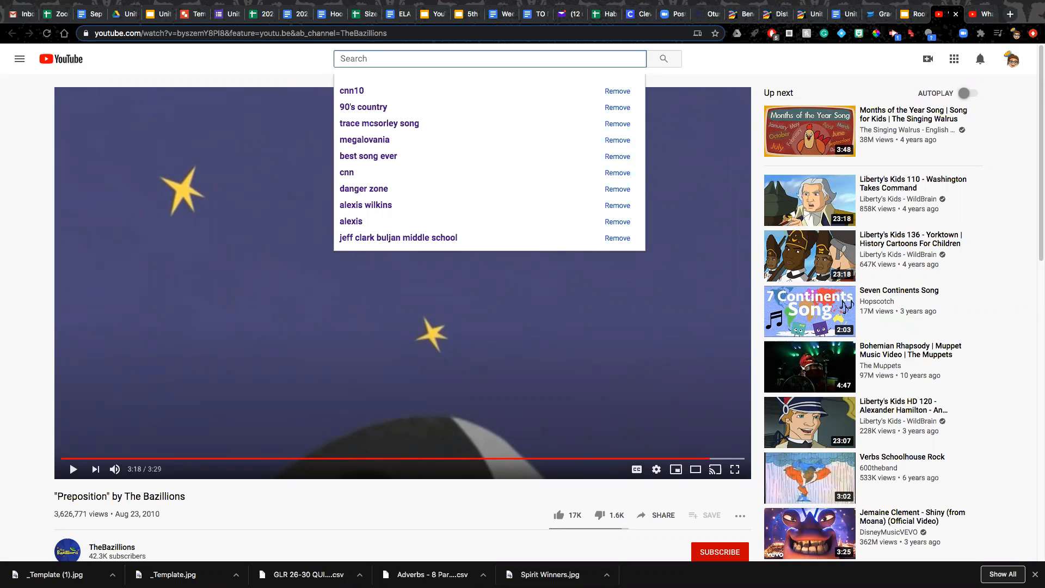
pyautogui.write('prepost')
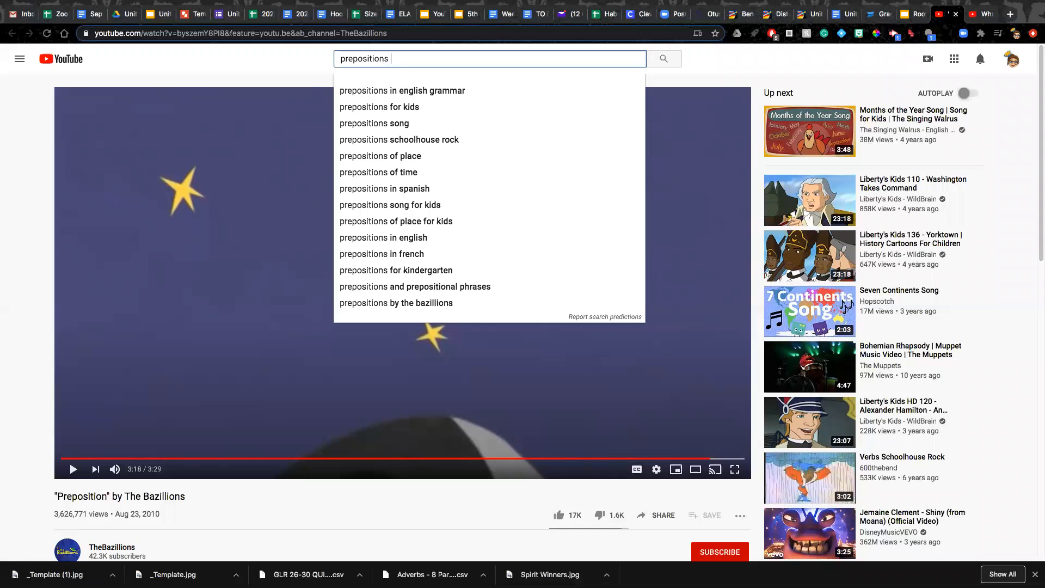
pyautogui.write('sschool h')
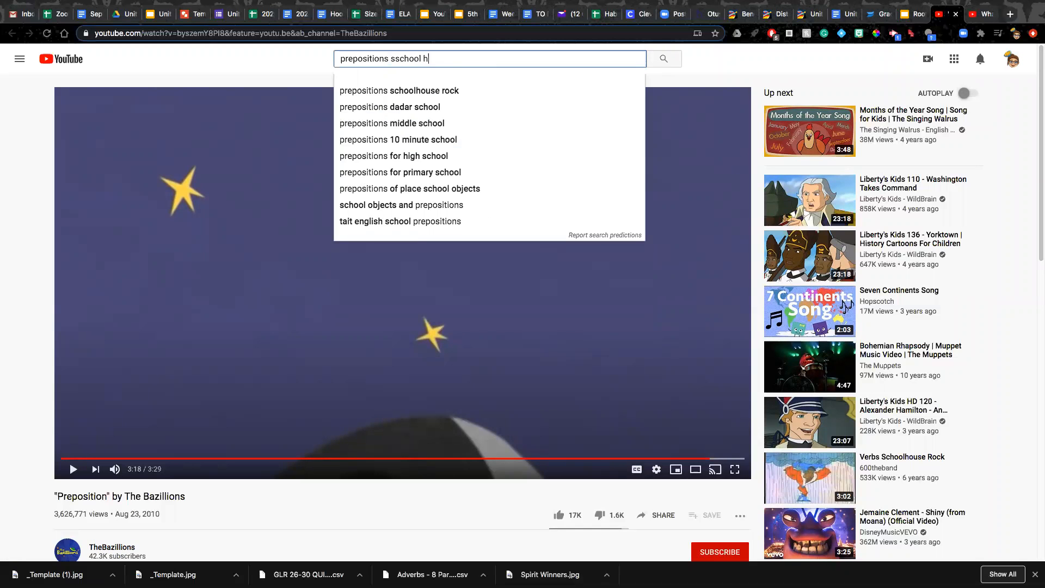
pyautogui.click(399, 89)
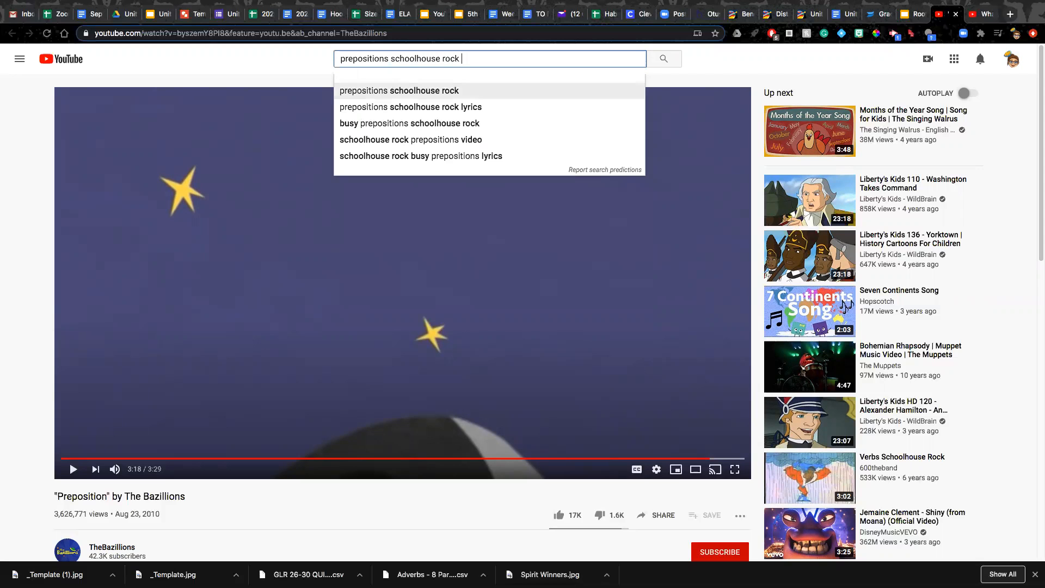
pyautogui.click(662, 59)
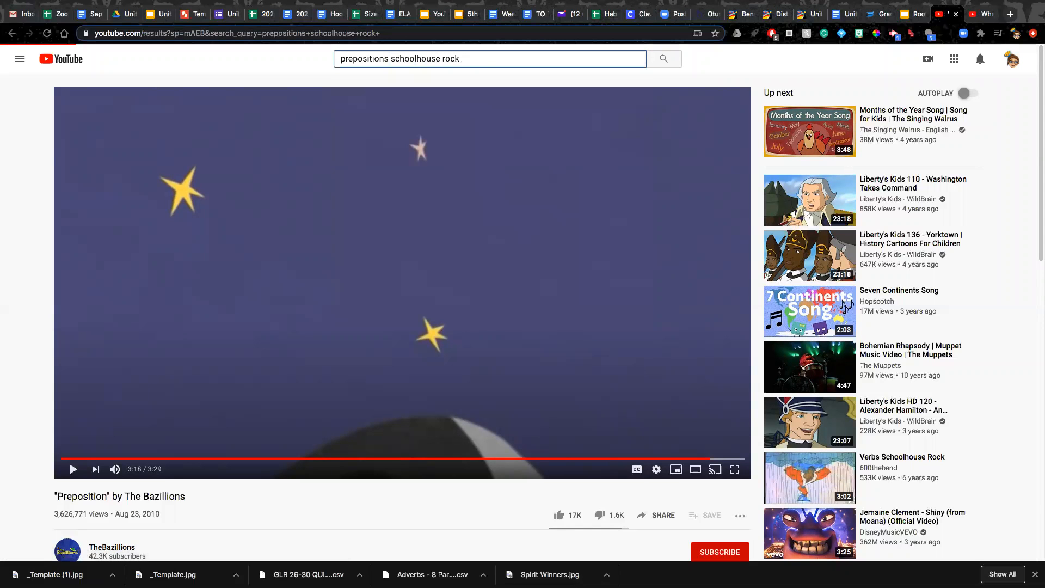
# - Open 'Schoolhouse Rock Grammar Rock Busy Prepositions' from the search results
pyautogui.click(12, 33)
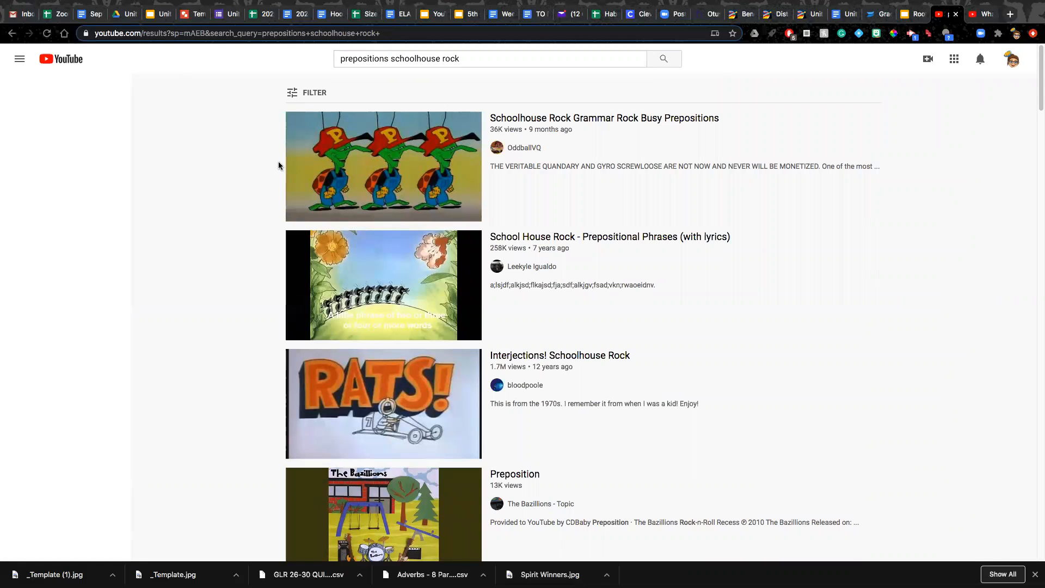
pyautogui.moveTo(359, 176)
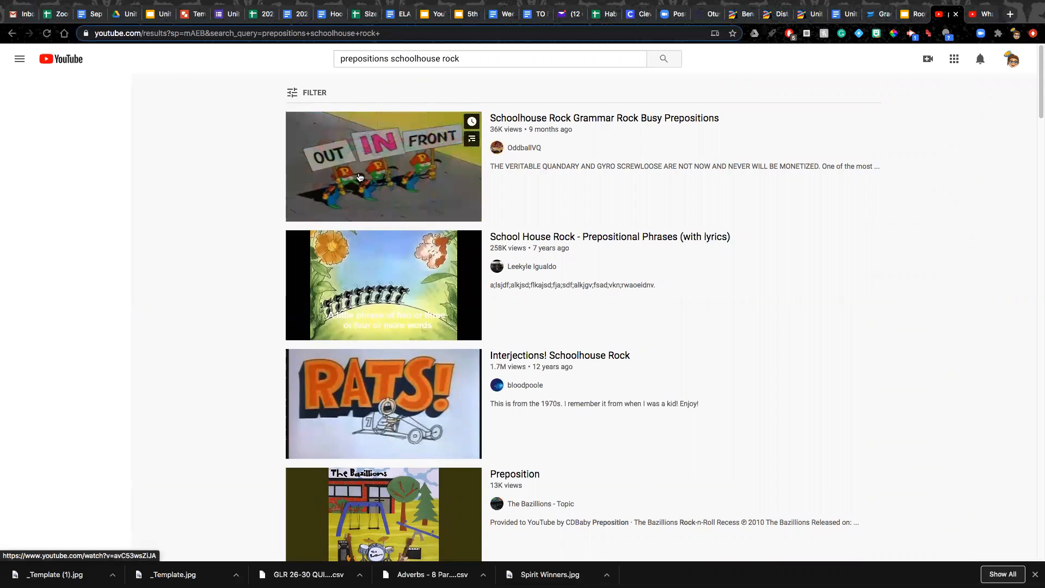
pyautogui.click(20, 59)
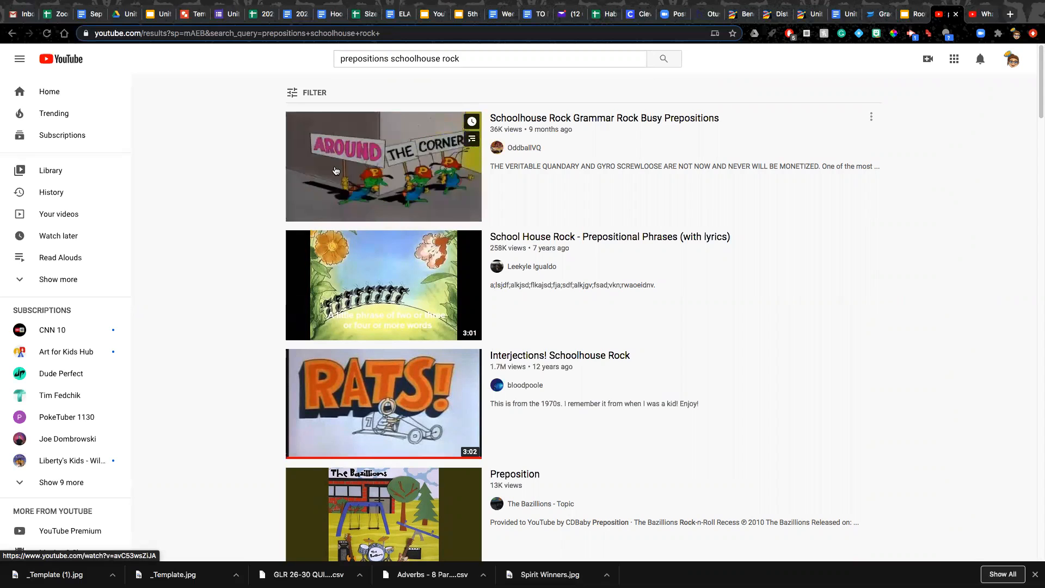
pyautogui.moveTo(383, 166)
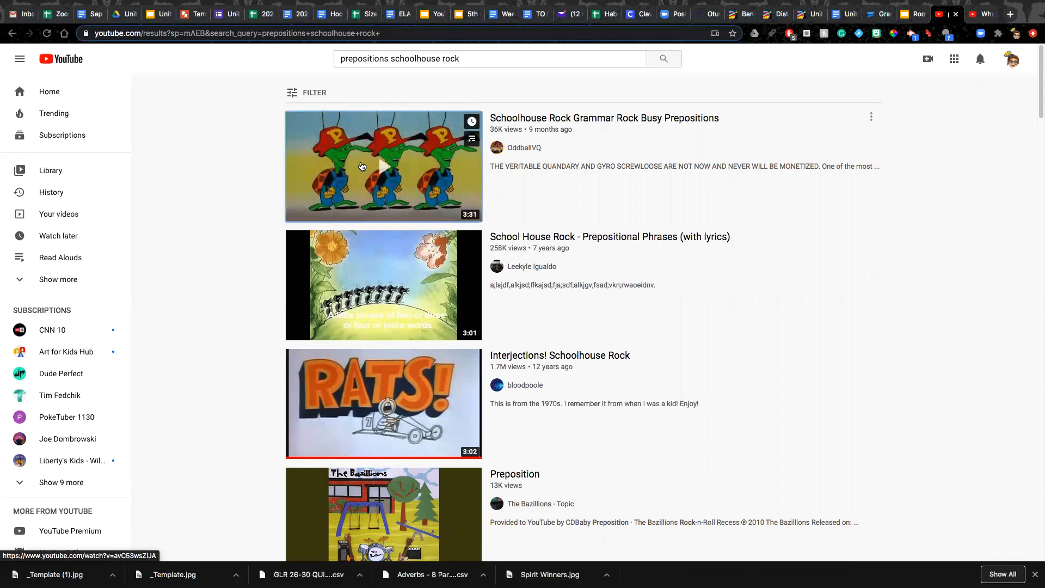
pyautogui.click(384, 166)
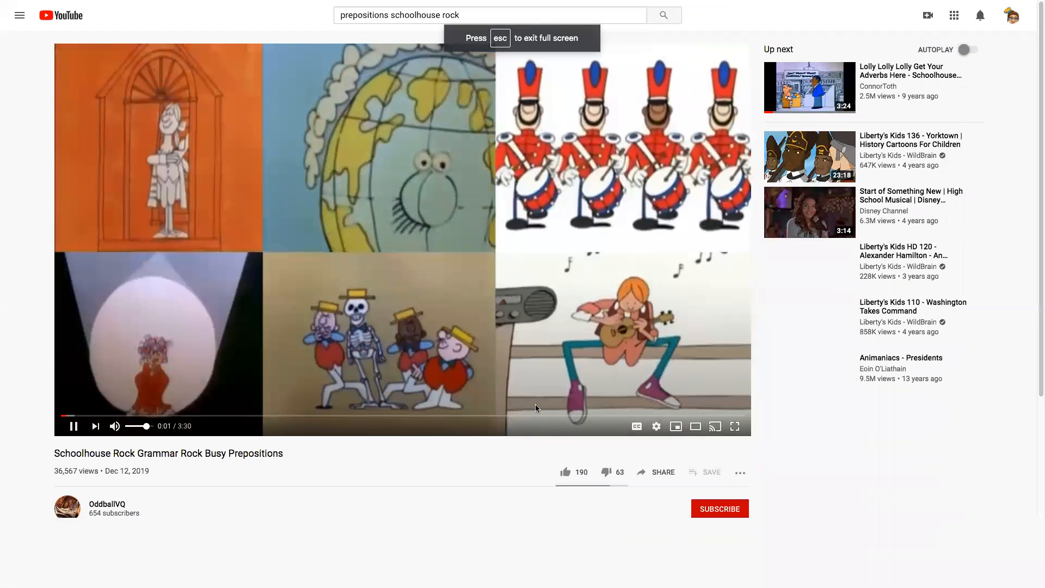
# - Play Busy Prepositions nearly to the end, then return to the Roots slide deck
pyautogui.click(733, 426)
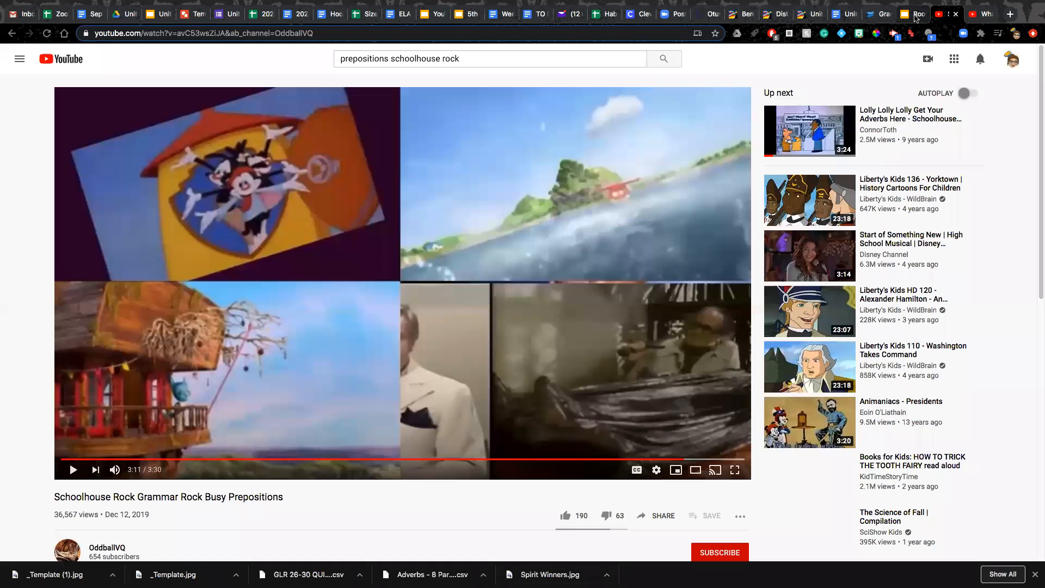
pyautogui.click(914, 13)
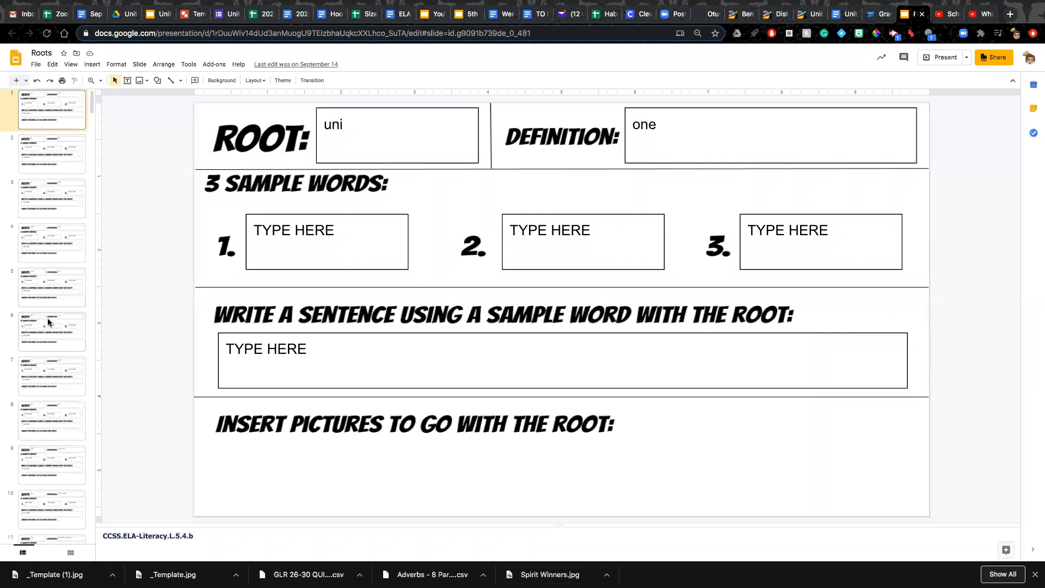
# - Page through the ante and extra slides to reach slide 31, root 'post'
pyautogui.scroll(-3)
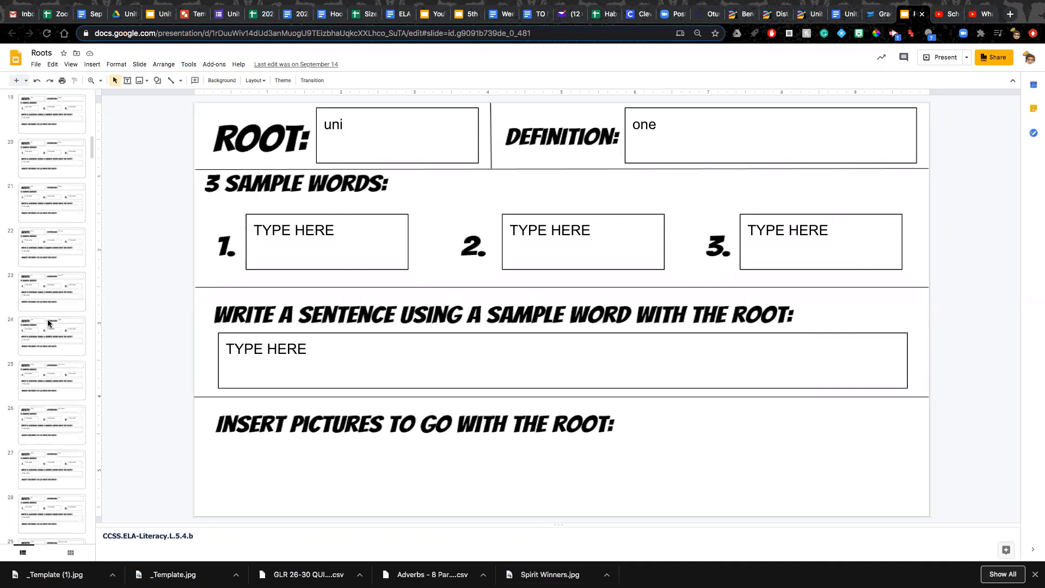
pyautogui.scroll(-3)
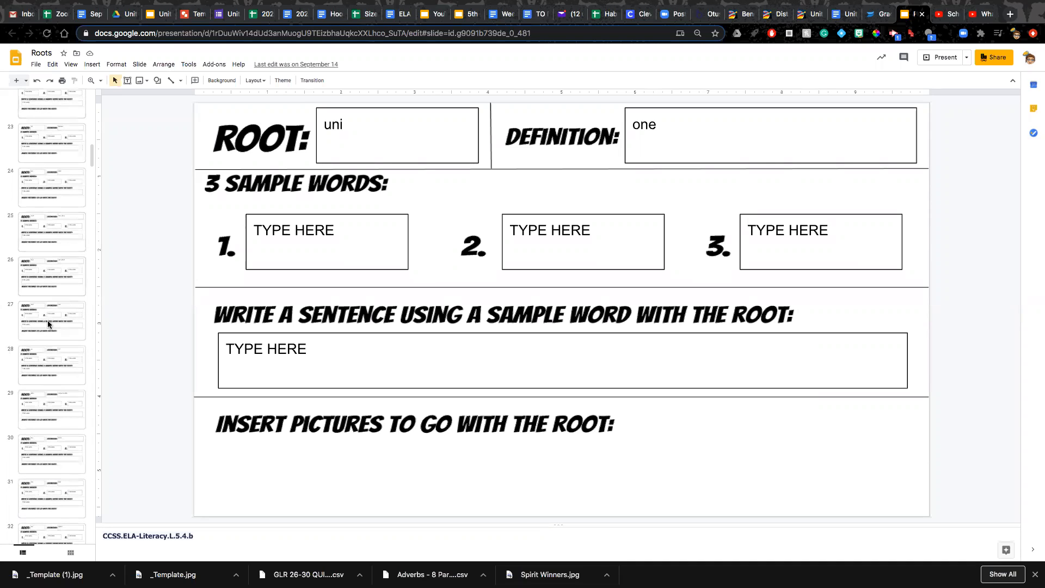
pyautogui.scroll(-3)
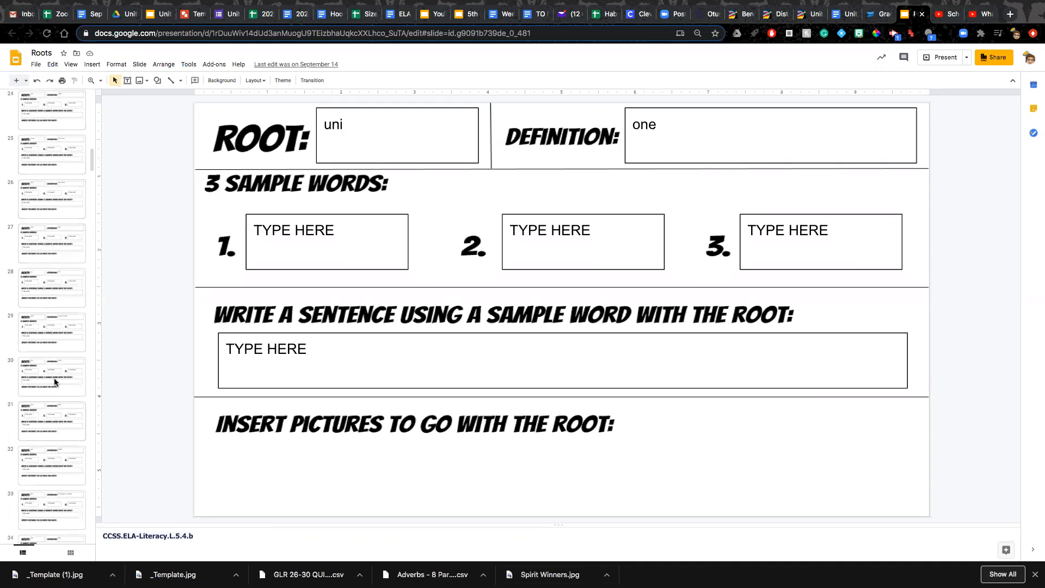
pyautogui.click(52, 376)
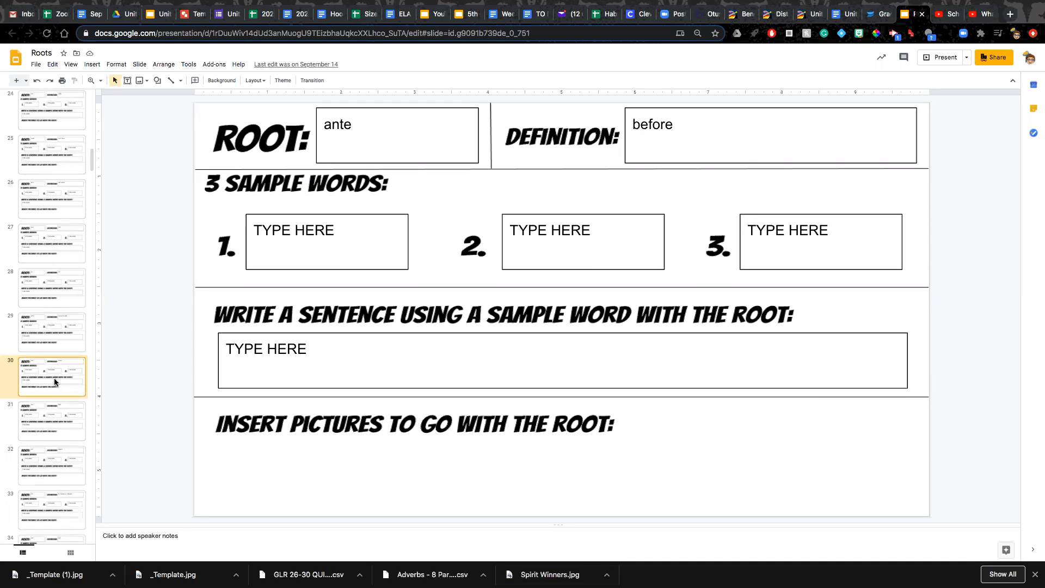
pyautogui.click(52, 332)
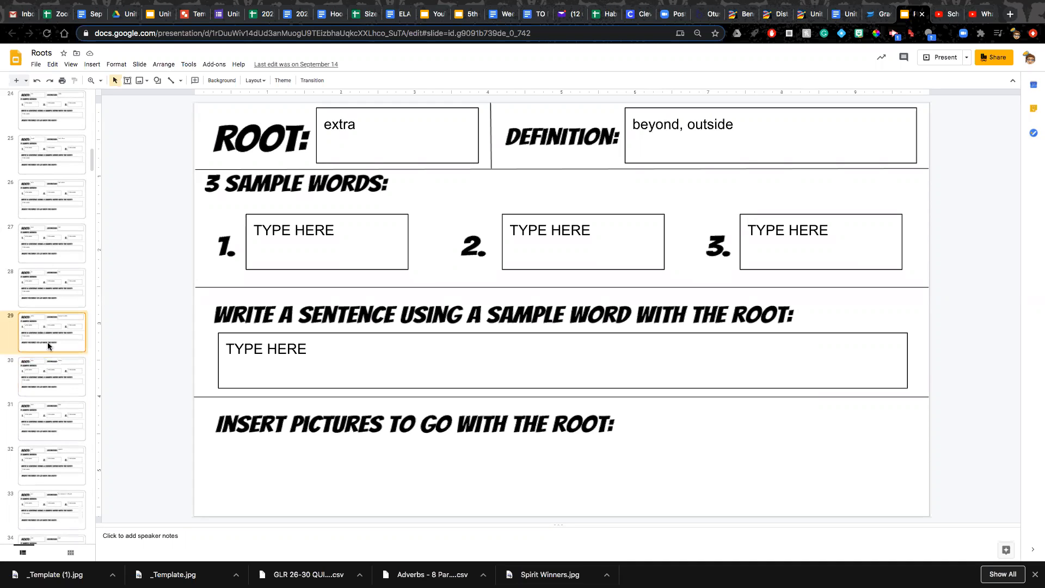
pyautogui.click(52, 421)
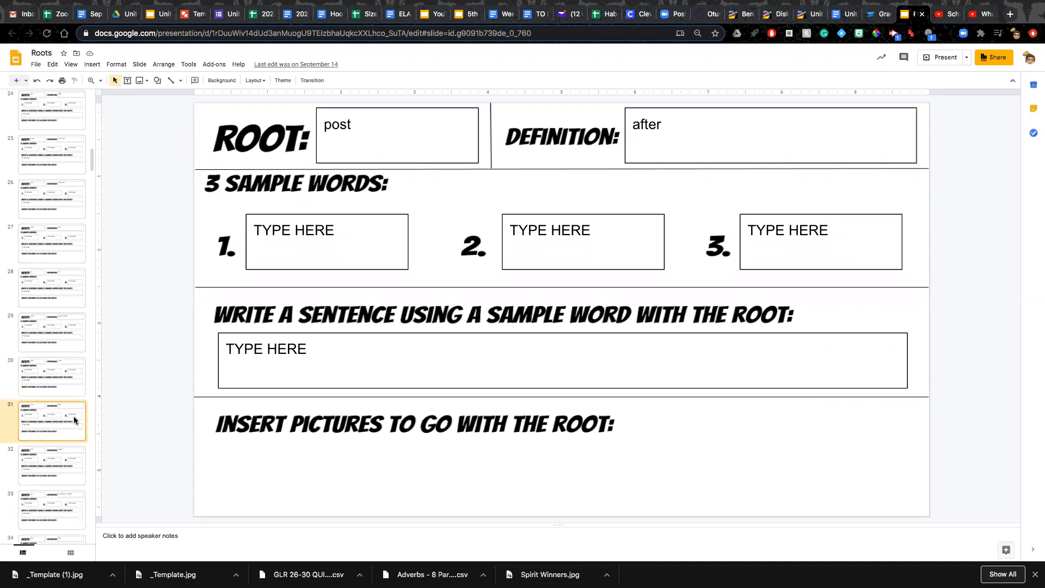
pyautogui.moveTo(164, 361)
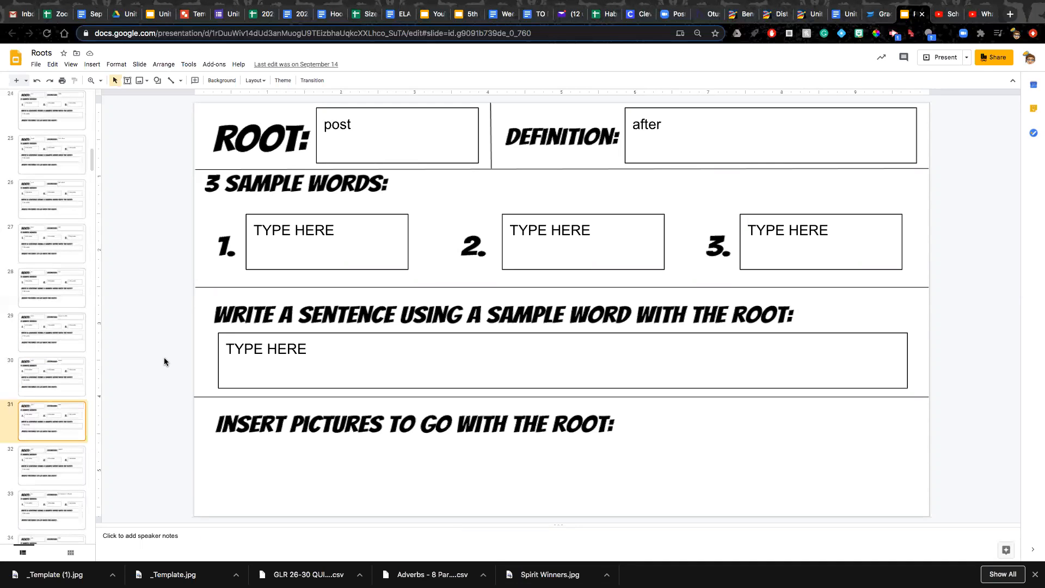
pyautogui.moveTo(127, 304)
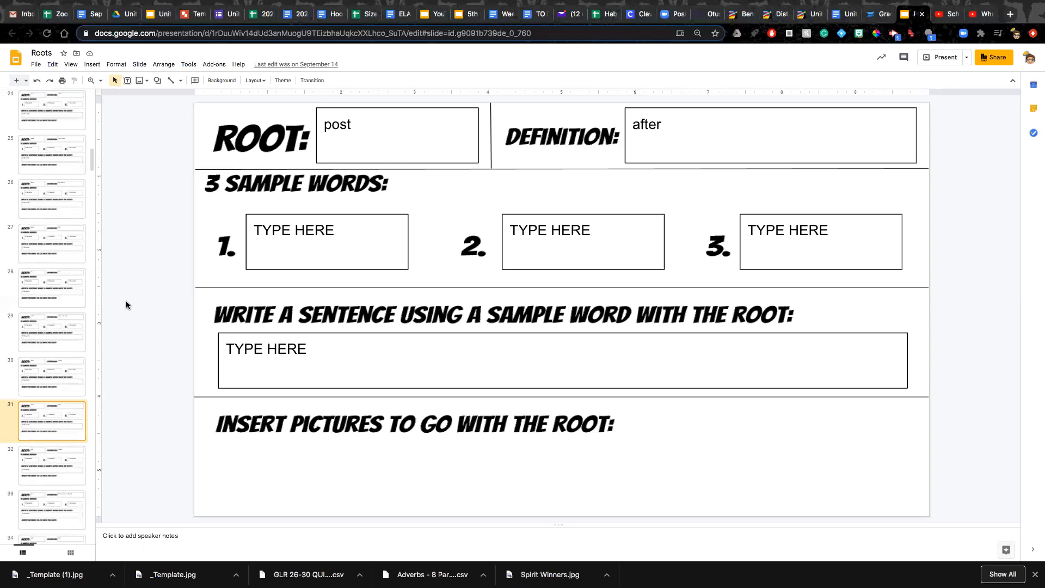
pyautogui.moveTo(255, 258)
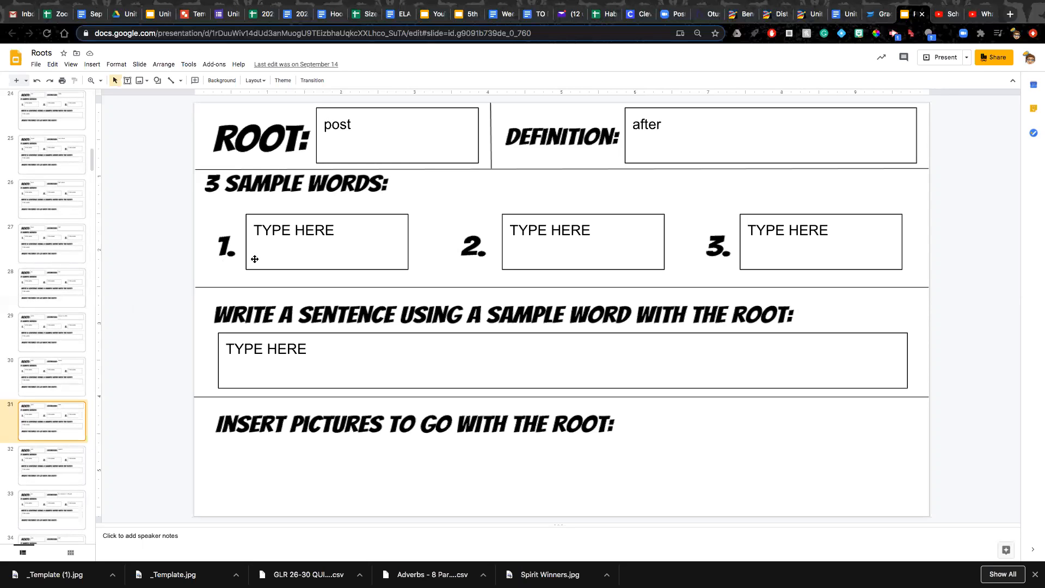
pyautogui.moveTo(380, 233)
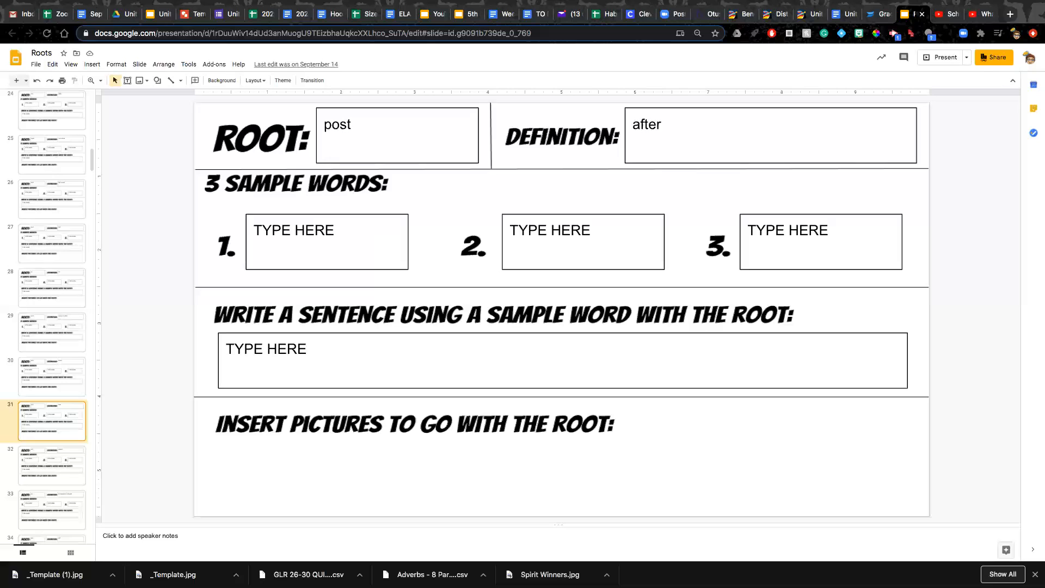
pyautogui.click(51, 465)
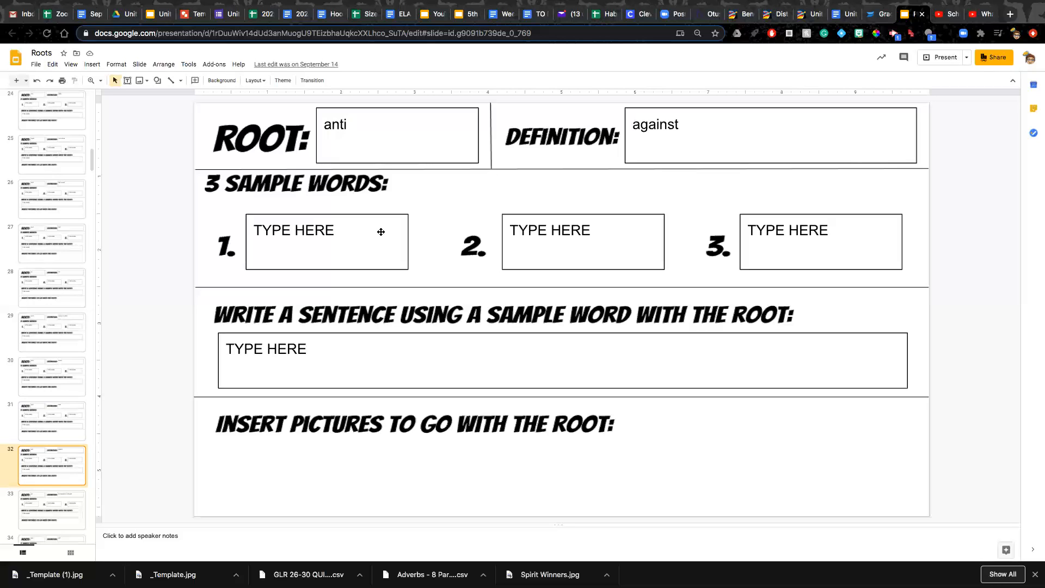
# - Open slide 33, root 'pro' meaning 'for, instead of, or forward'
pyautogui.click(52, 510)
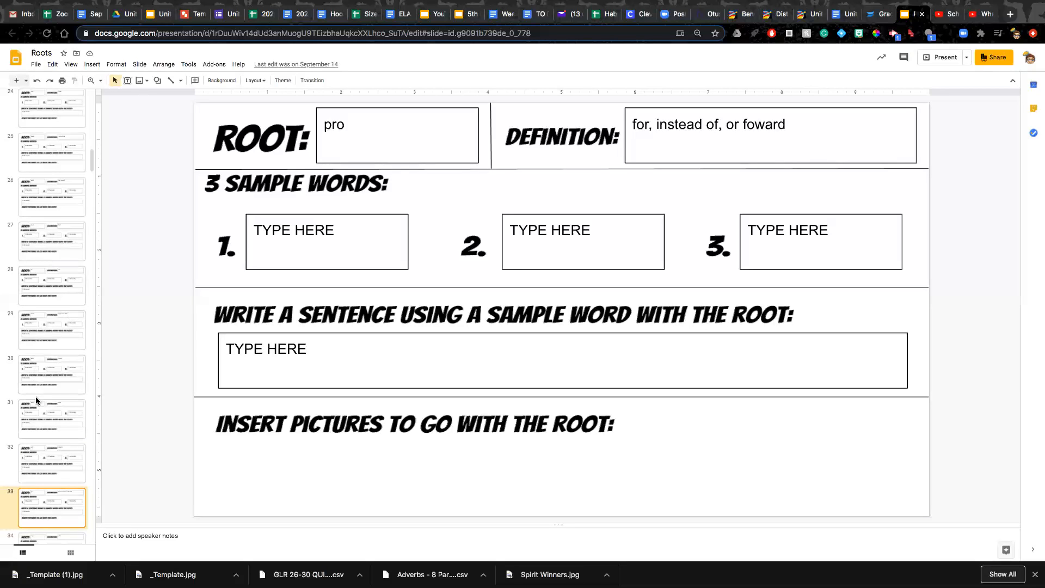
pyautogui.scroll(-3)
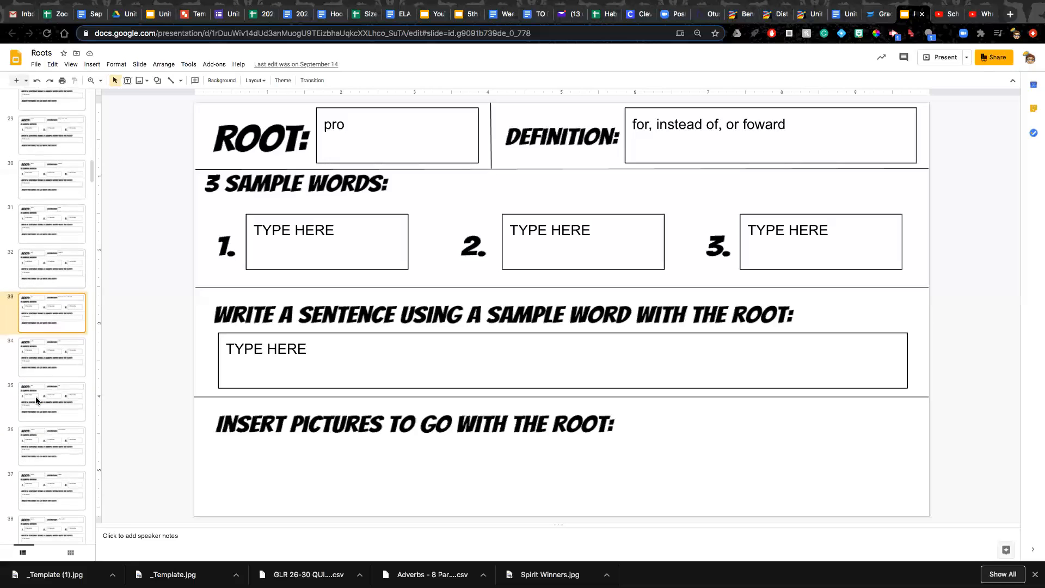
pyautogui.moveTo(48, 356)
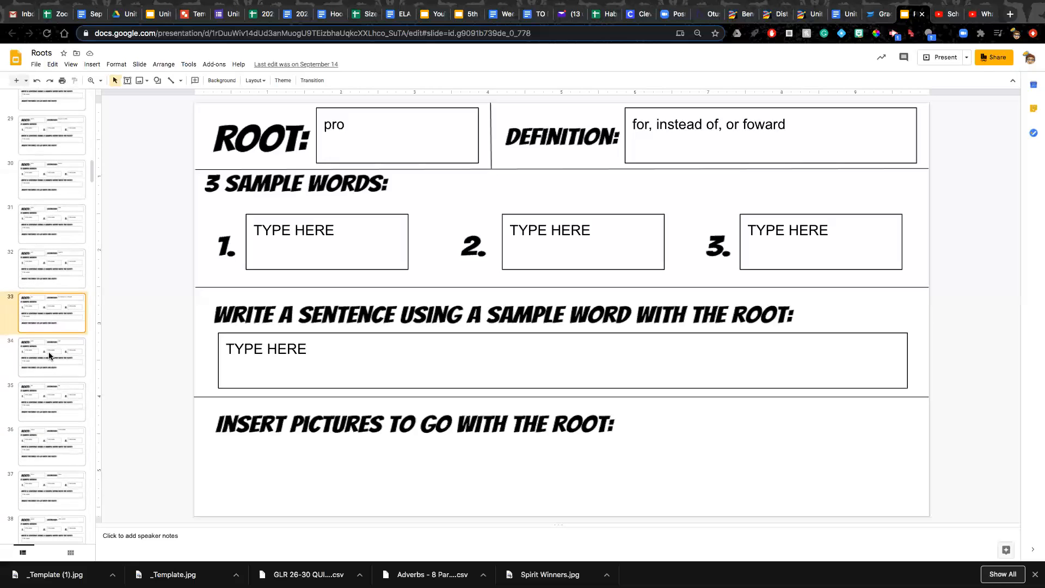
pyautogui.moveTo(49, 360)
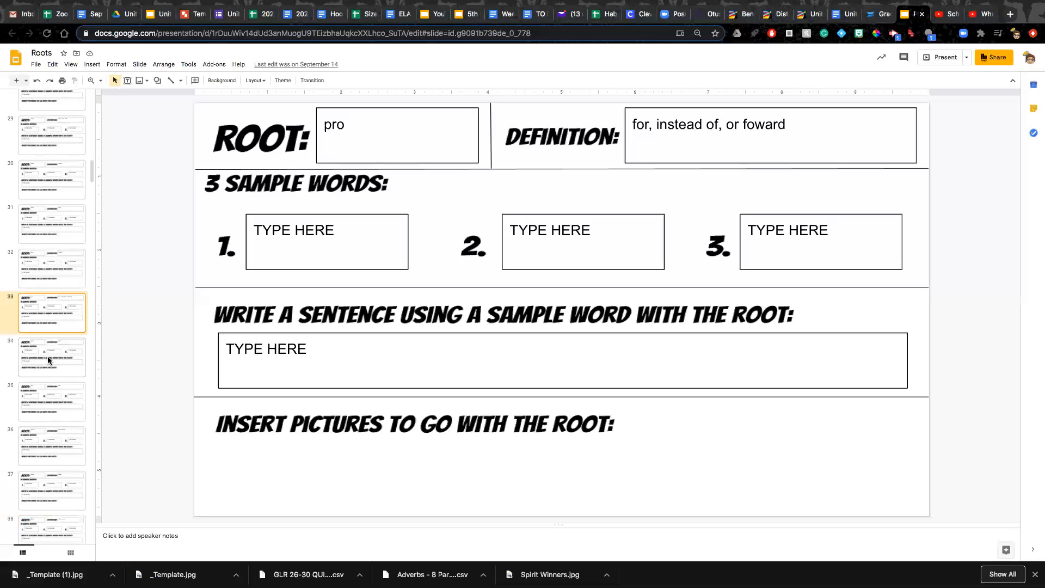
# - Open slide 34, root 'auto' meaning 'self'
pyautogui.click(52, 357)
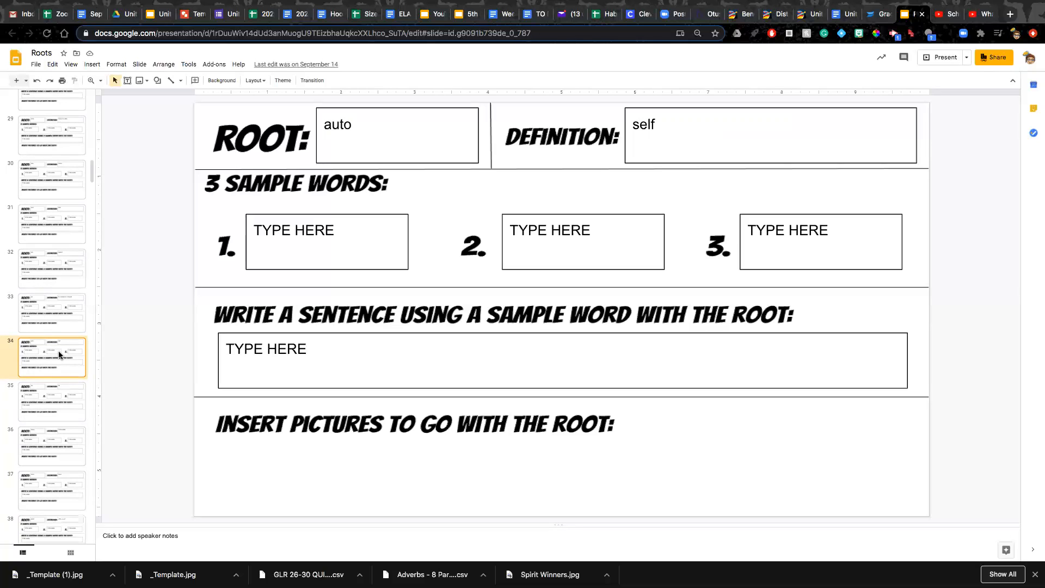
pyautogui.moveTo(39, 397)
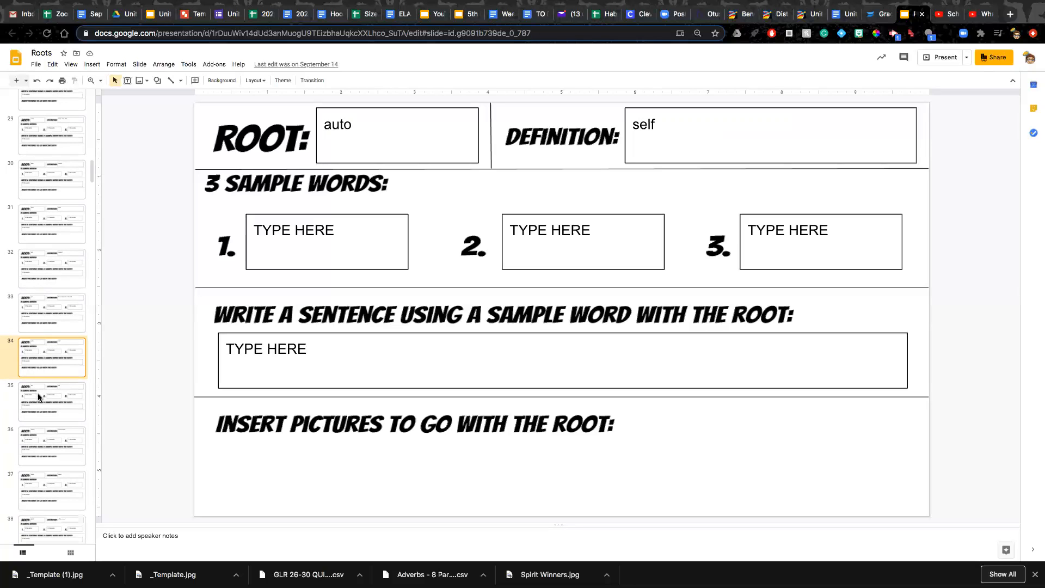
# - Open slide 35, root 'bio' meaning 'life'
pyautogui.click(51, 401)
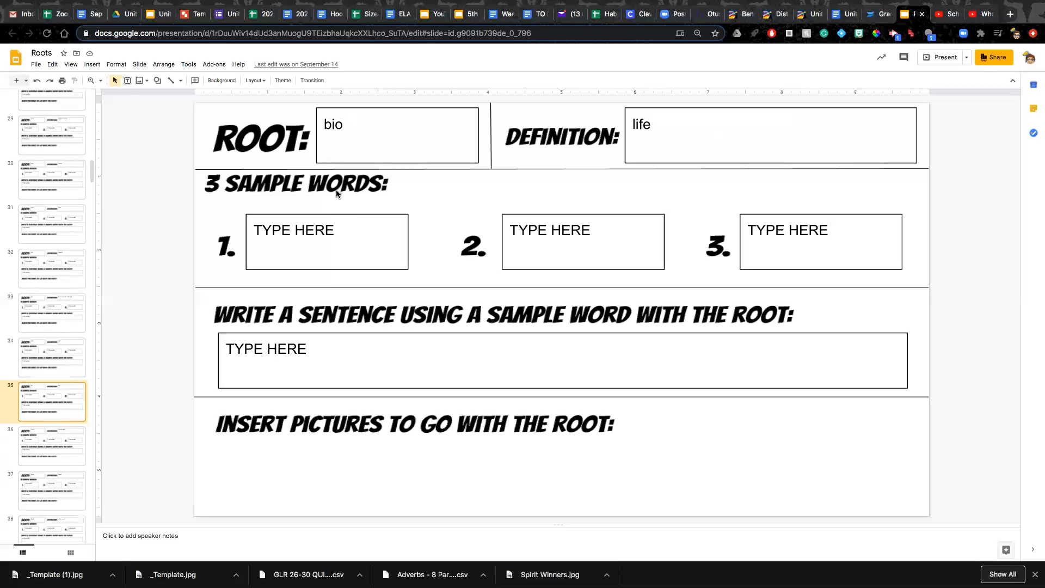
pyautogui.moveTo(334, 195)
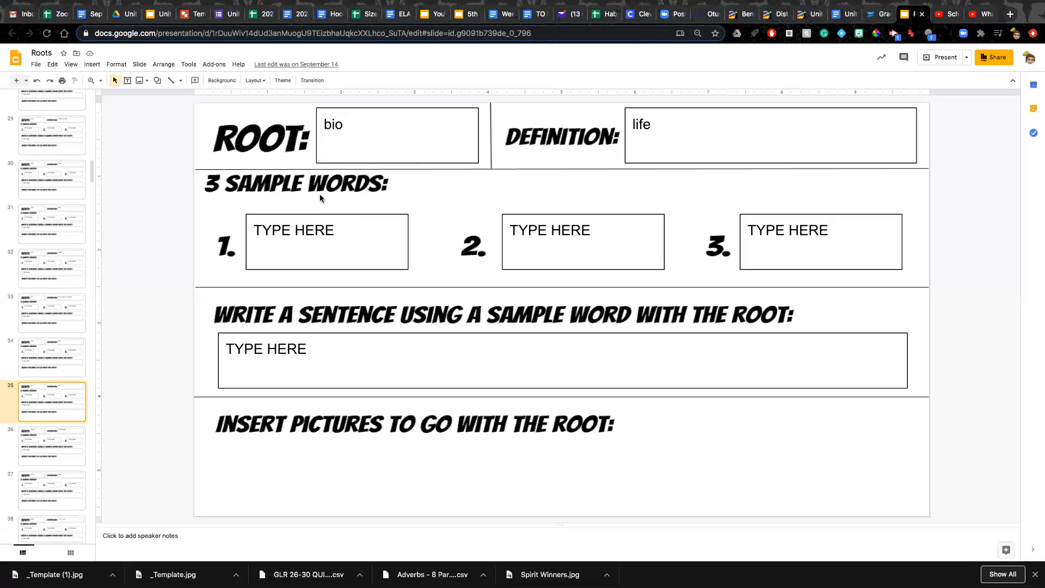
pyautogui.moveTo(528, 5)
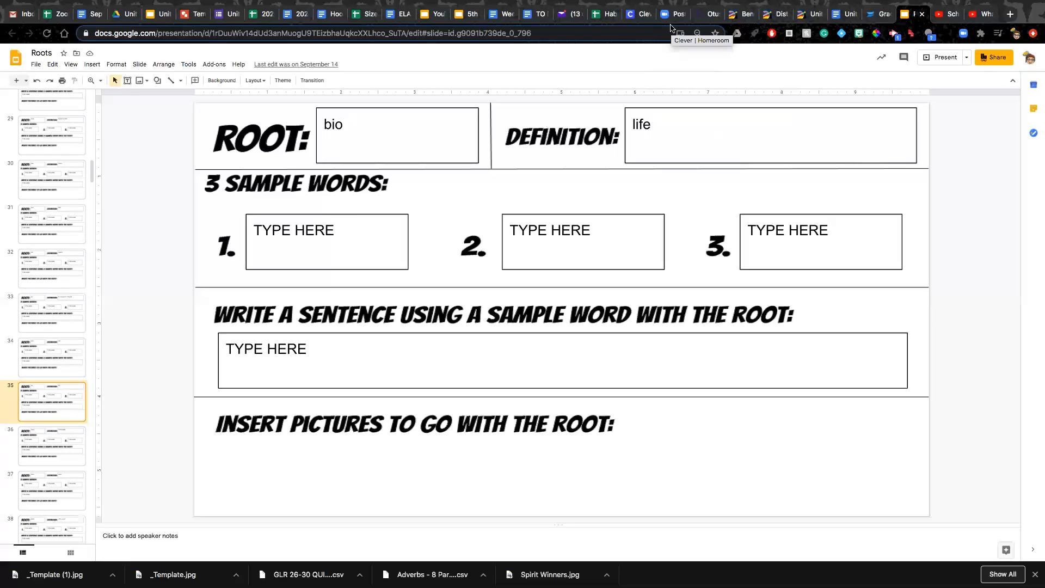
pyautogui.moveTo(678, 87)
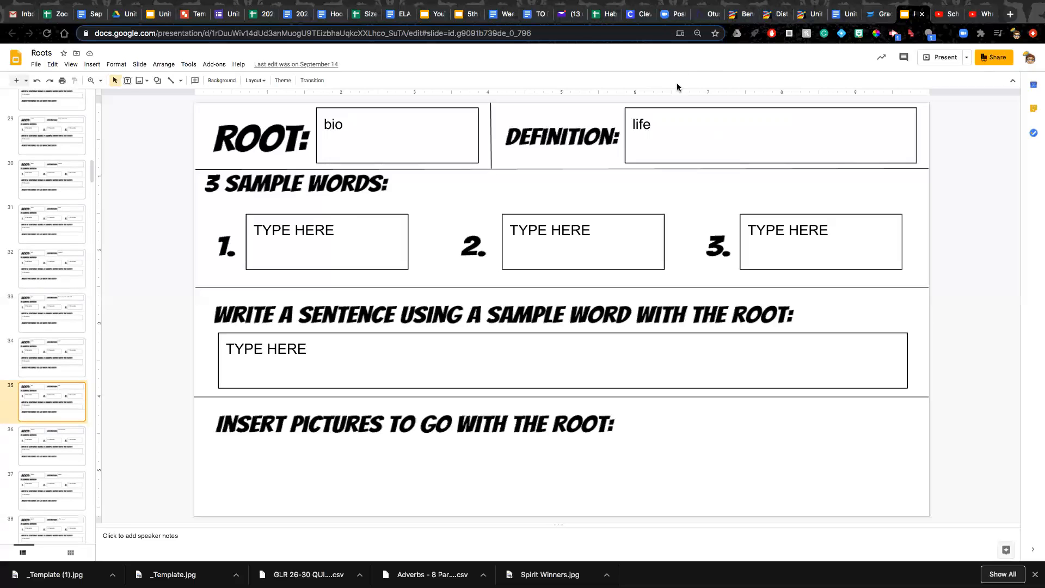